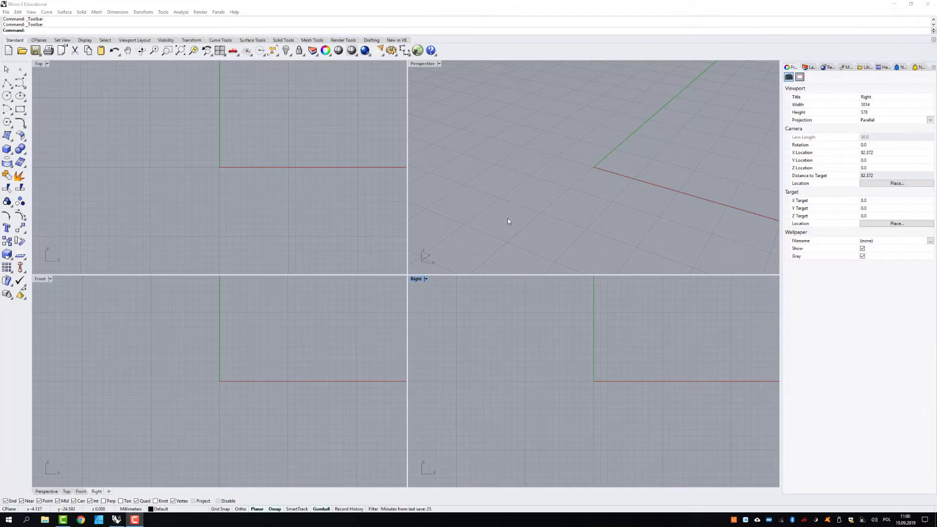
mouse_move(442, 248)
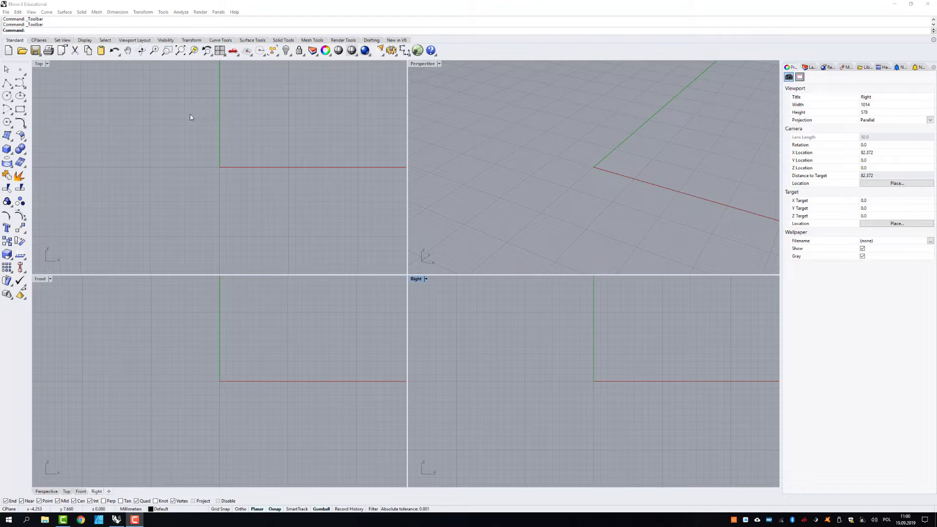
mouse_move(214, 130)
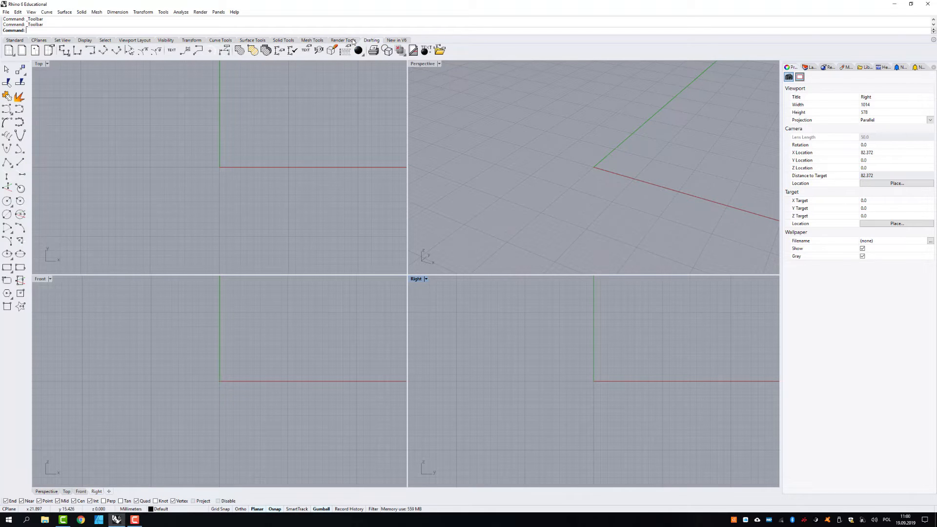
Step: Create a new toolbar file from Toolbar Layout and name it in the Save As dialog
click(220, 40)
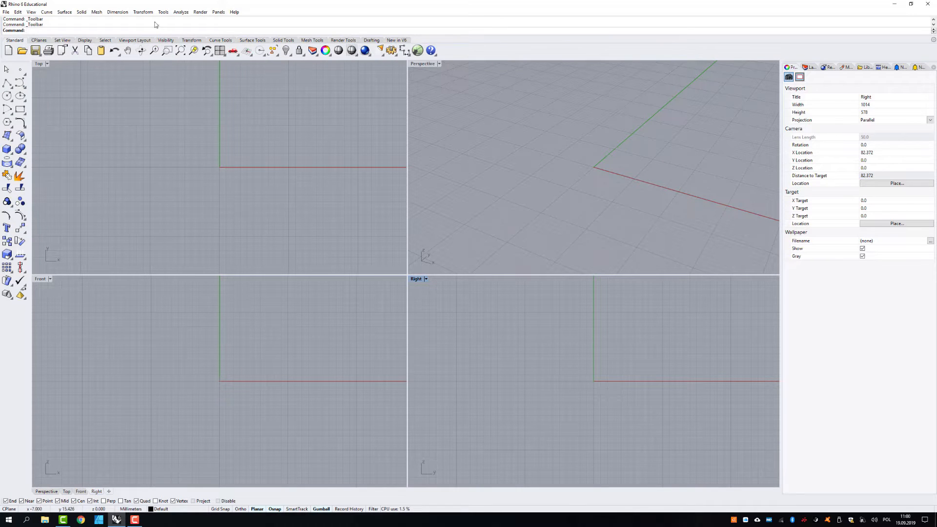
click(163, 11)
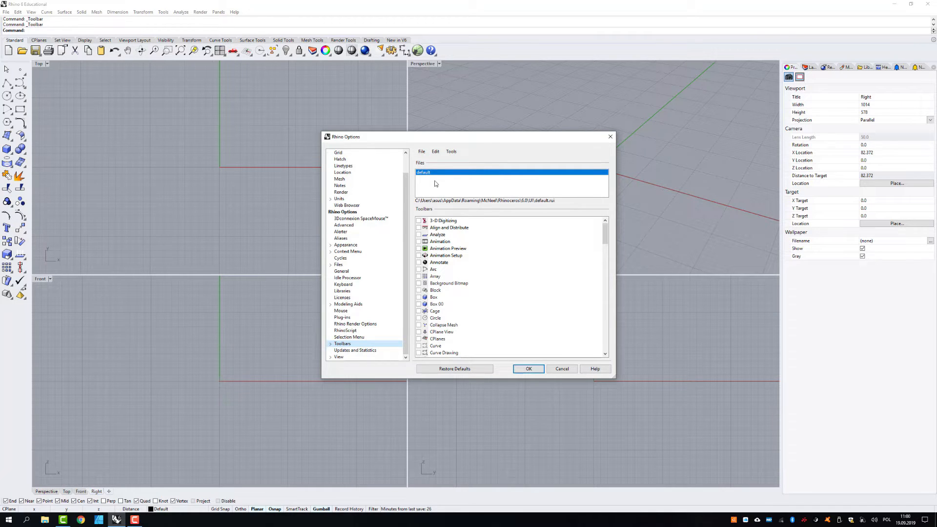
mouse_move(436, 184)
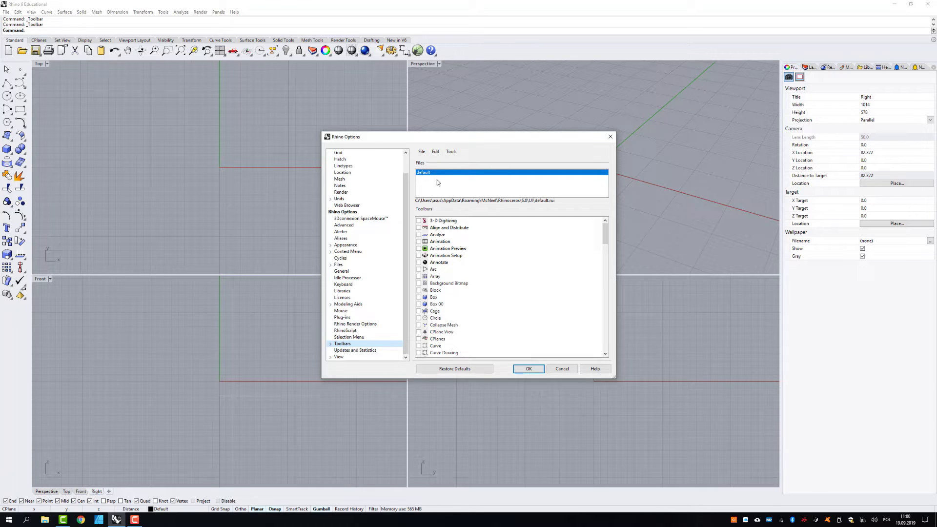
click(422, 151)
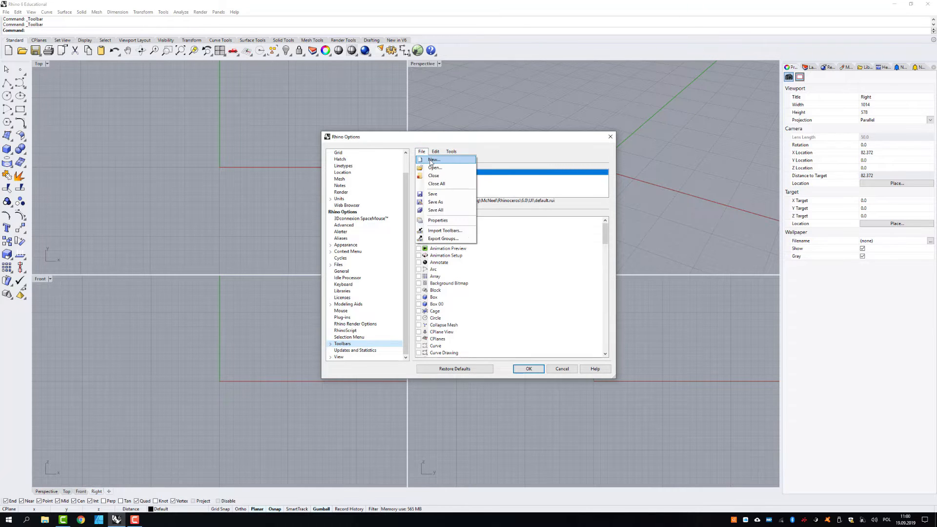
click(435, 202)
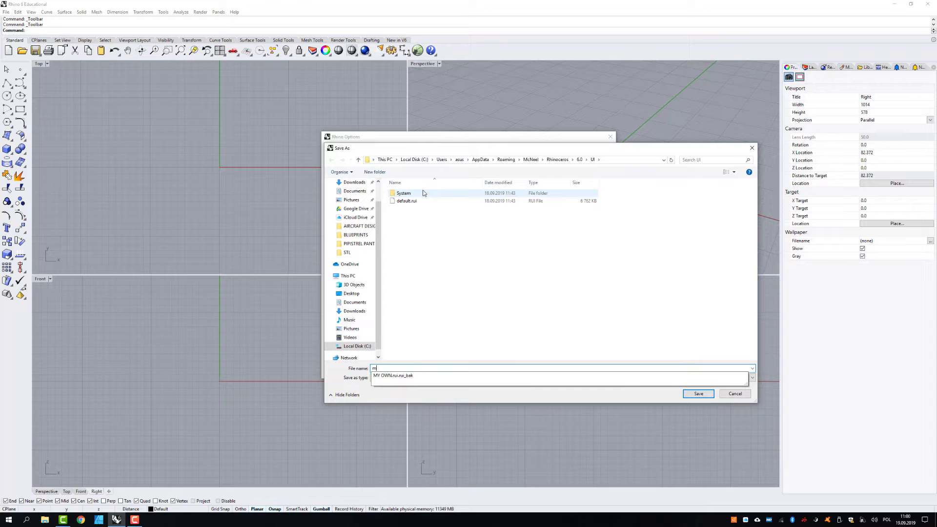
text(y new)
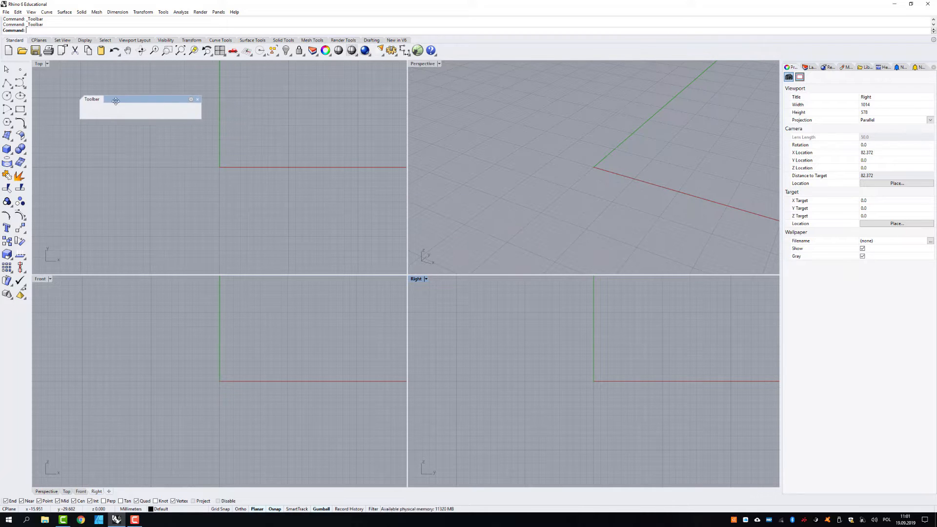
mouse_move(108, 99)
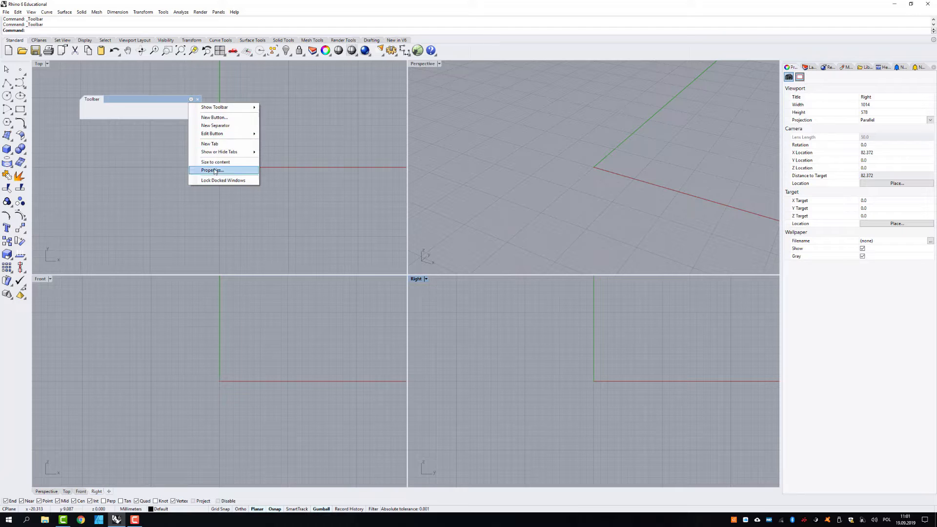
Step: Set the toolbar text to MY OWN TOOLS and its group name to MY GROUP in Properties
click(211, 170)
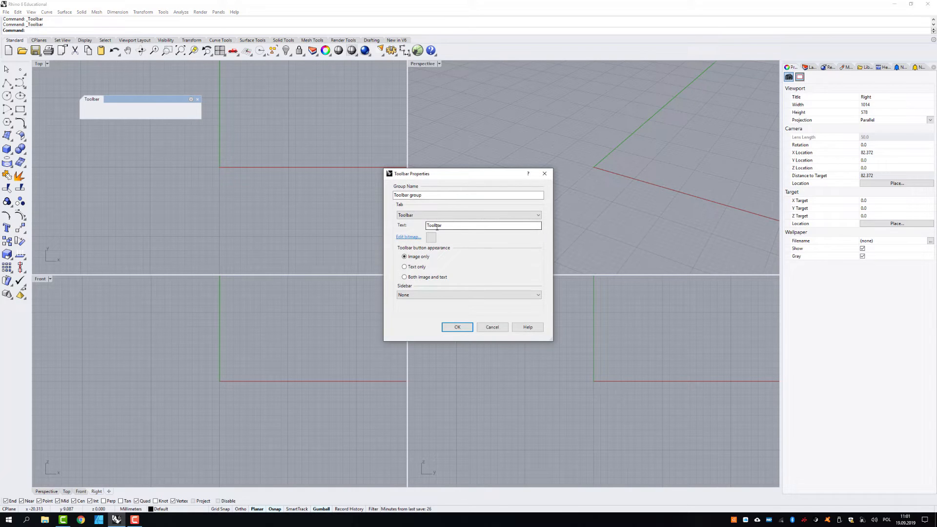
triple_click(482, 225)
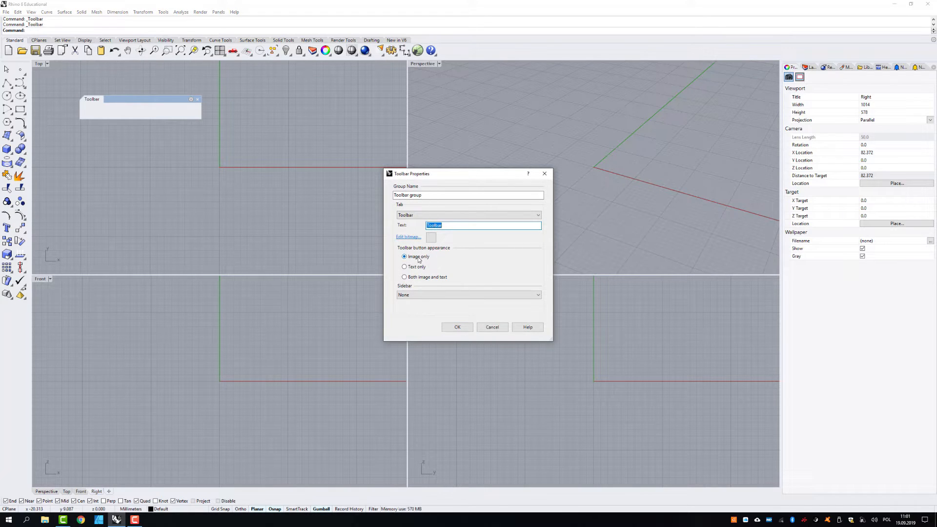
text(MV OWN TOOLS)
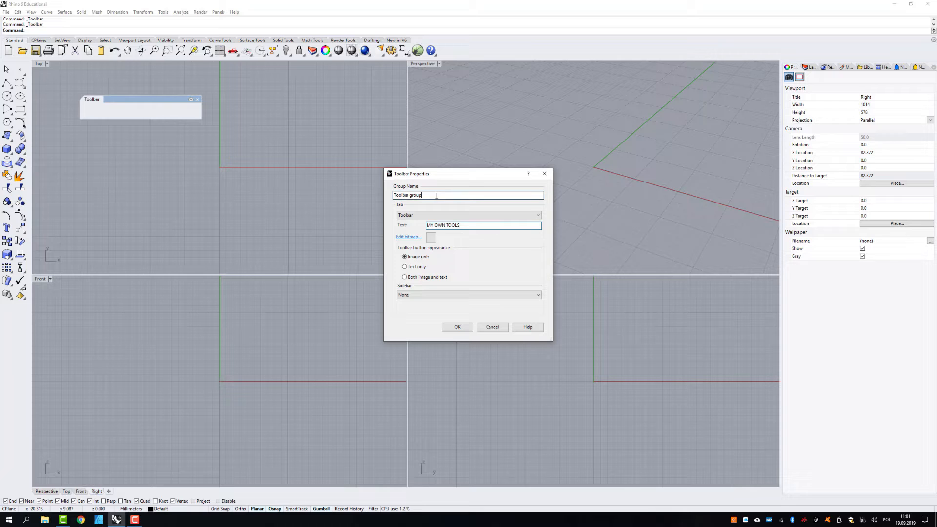
triple_click(467, 196)
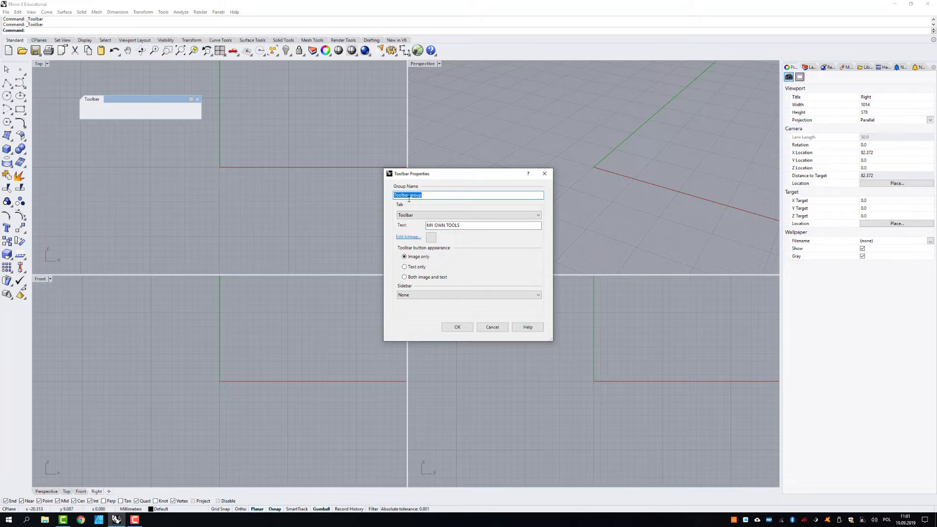
text(MY GROUP)
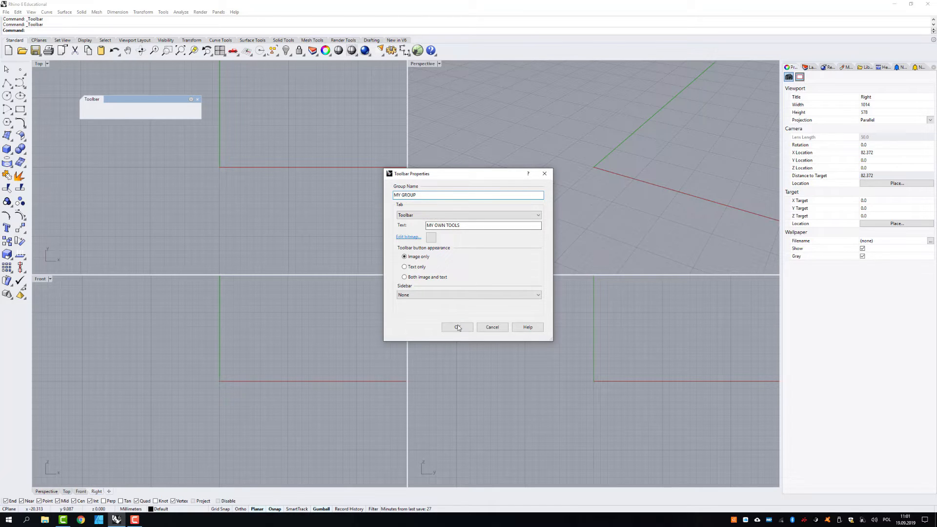
click(457, 327)
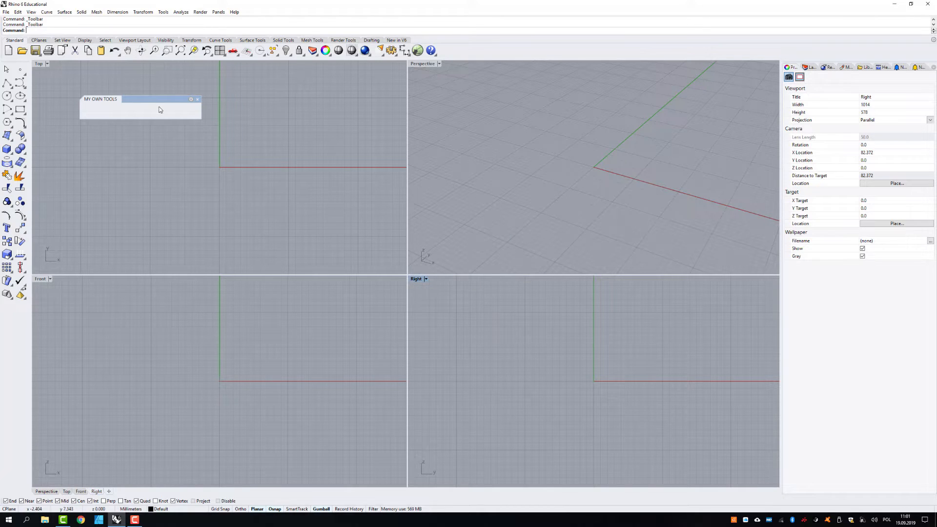
mouse_move(68, 84)
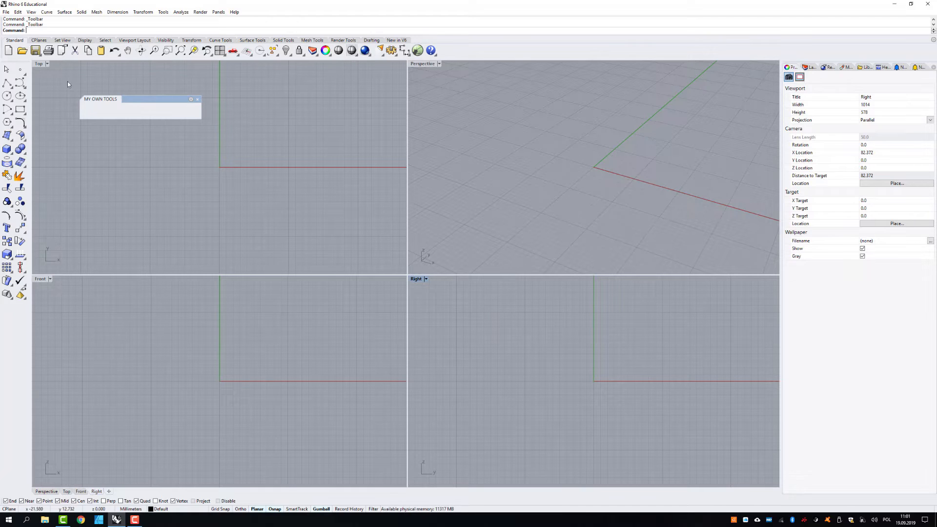
mouse_move(207, 126)
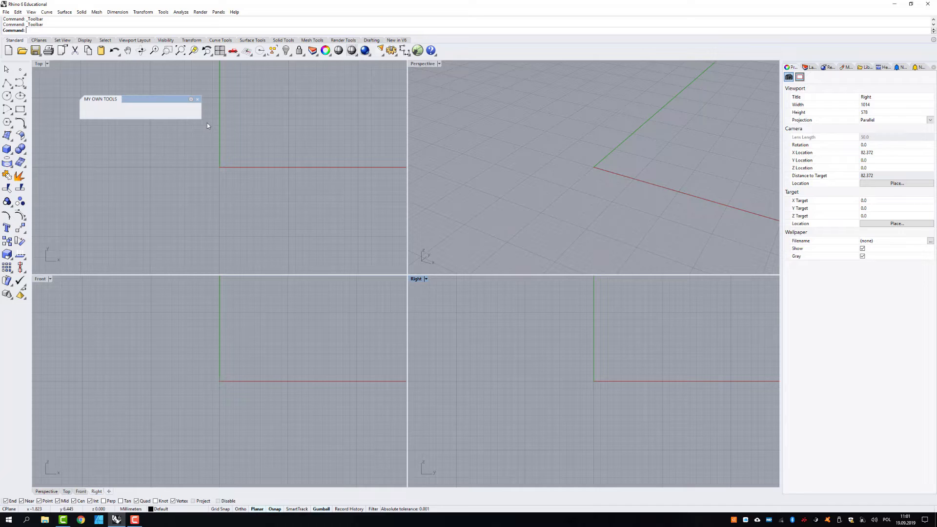
mouse_move(34, 152)
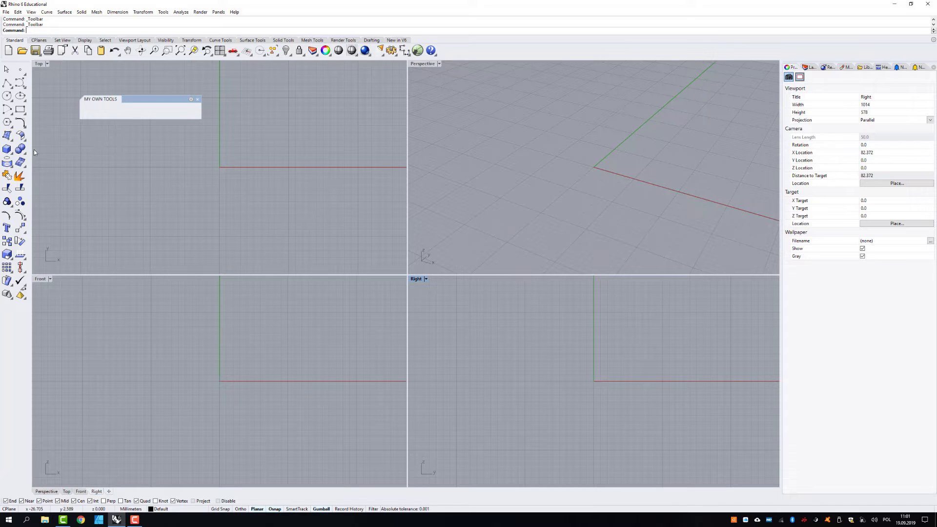
mouse_move(20, 136)
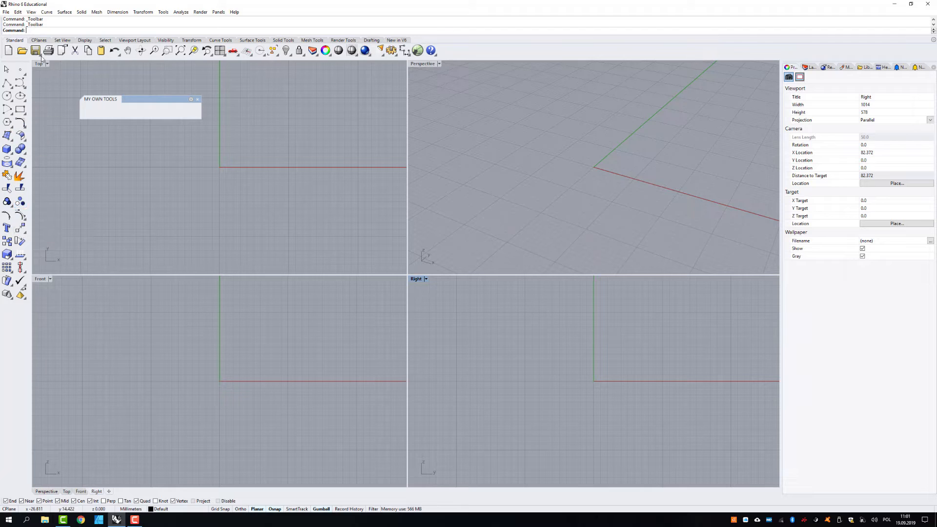
Step: Show the Surface Tools set, then return to the first toolbar tab
click(84, 40)
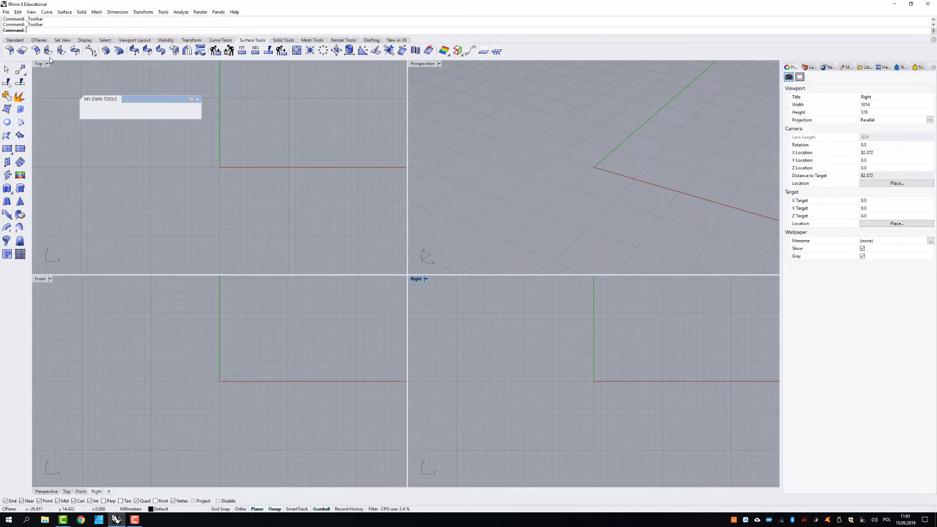
mouse_move(166, 50)
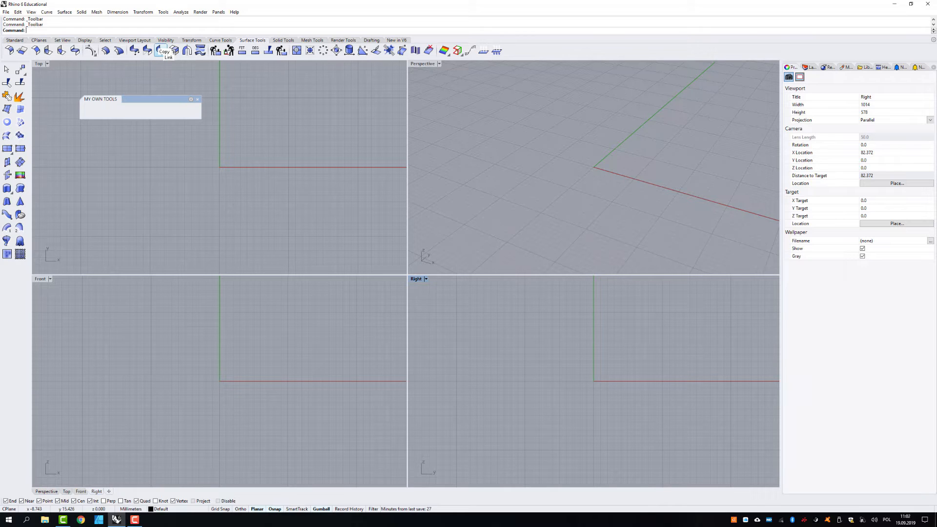
mouse_move(163, 50)
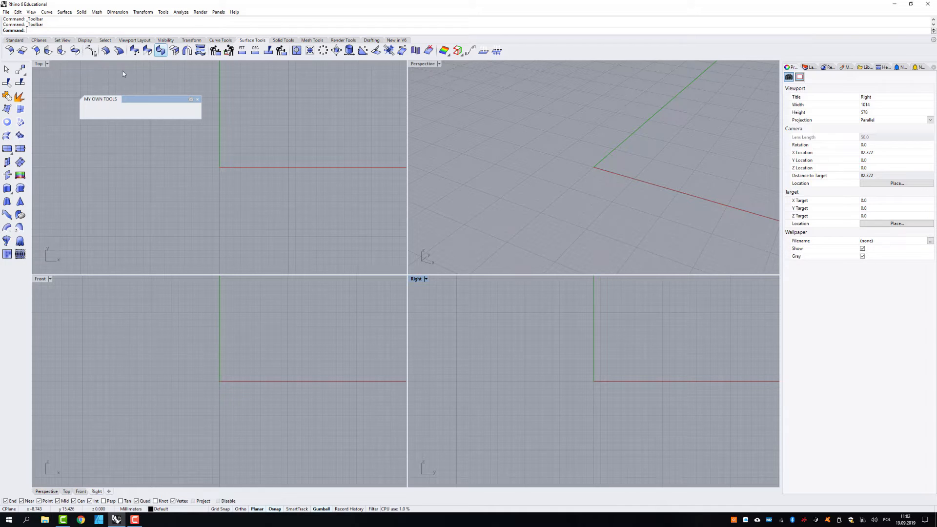
click(15, 40)
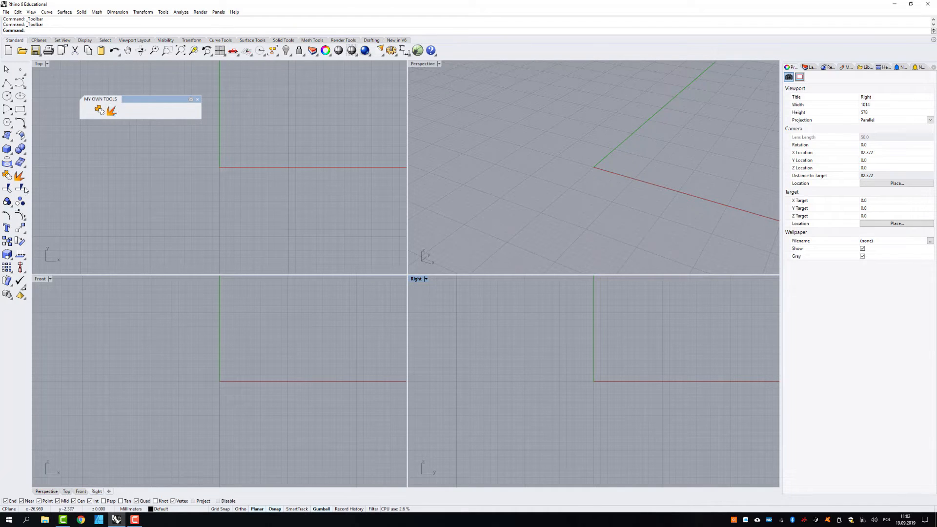
mouse_move(8, 189)
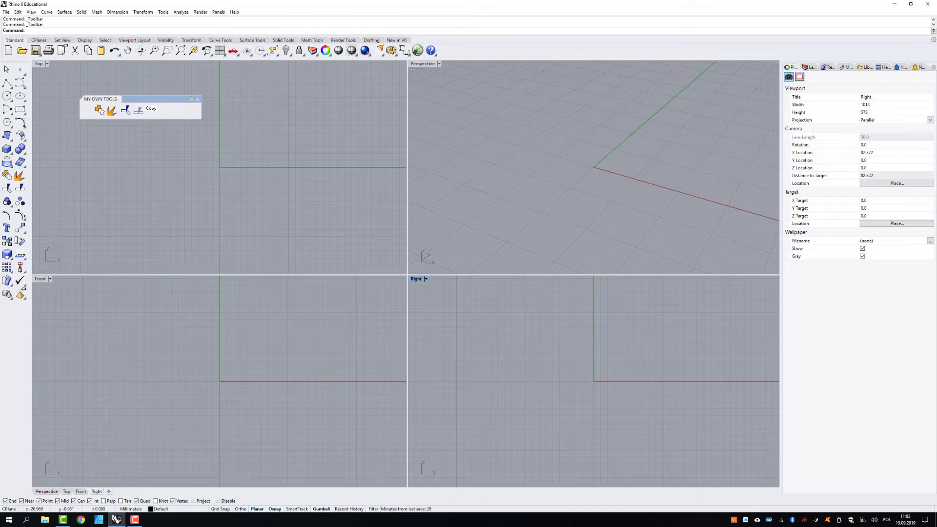
mouse_move(155, 110)
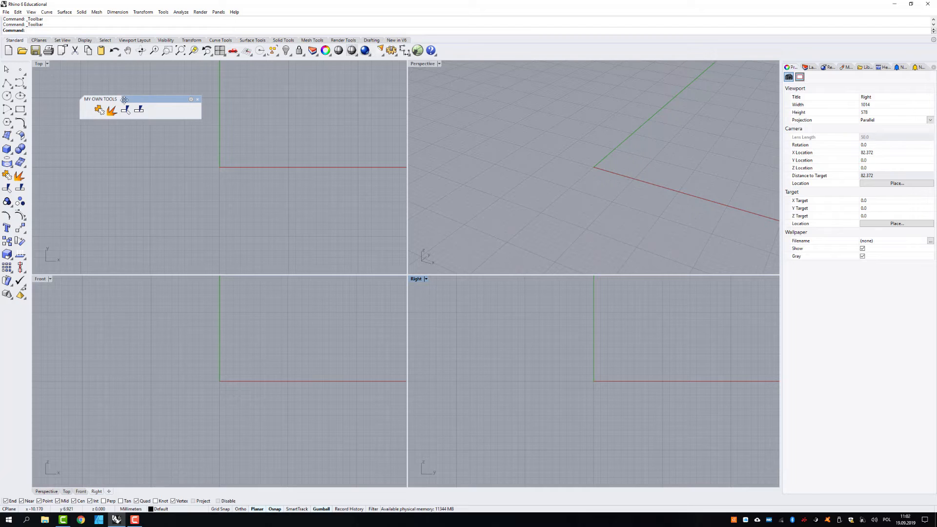
mouse_move(151, 112)
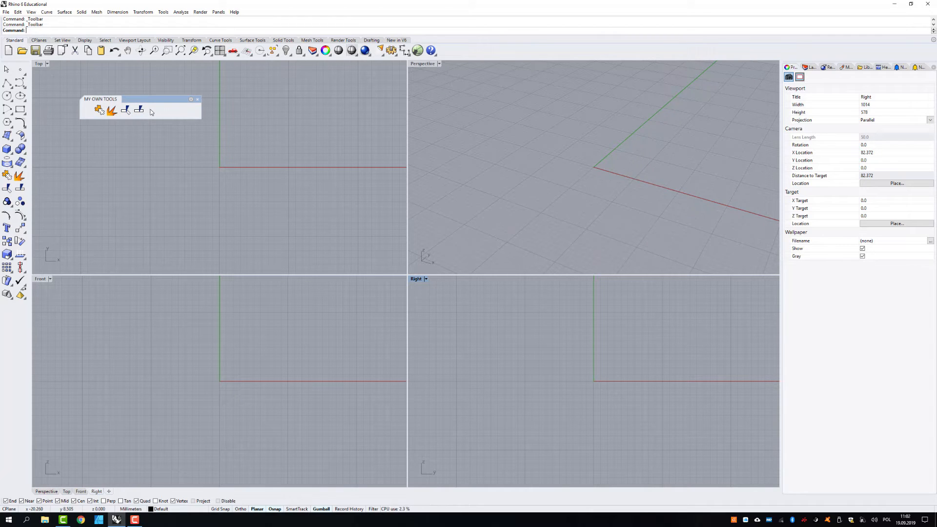
Step: Copy the Copy-related icons and the solid Box and Boolean Union buttons into MY OWN TOOLS
right_click(151, 111)
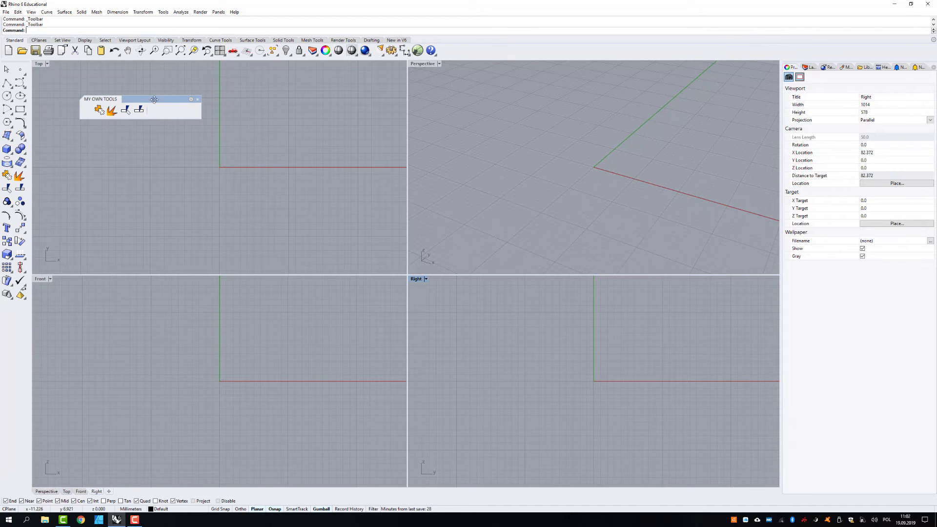
mouse_move(150, 116)
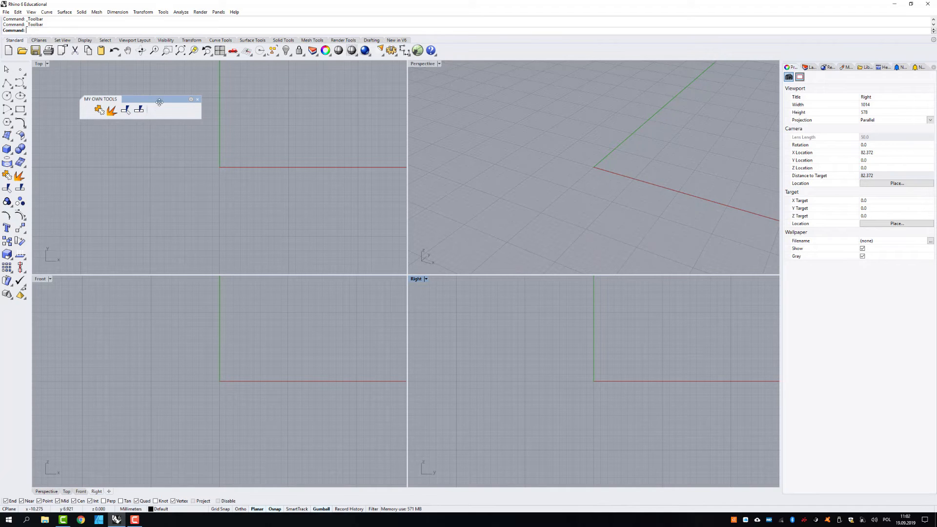
mouse_move(166, 107)
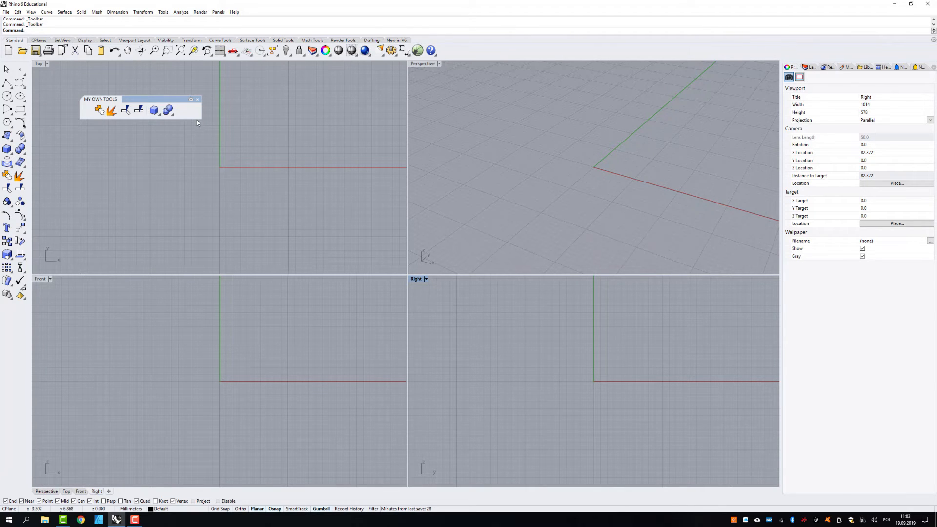
mouse_move(183, 112)
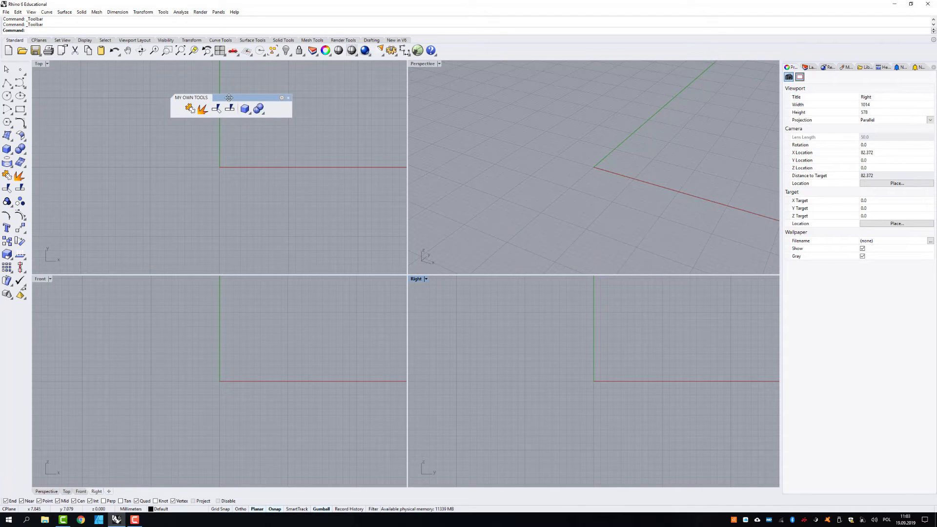
Step: Dock MY OWN TOOLS onto the tab strip and show its buttons from its tab
drag(228, 97, 140, 89)
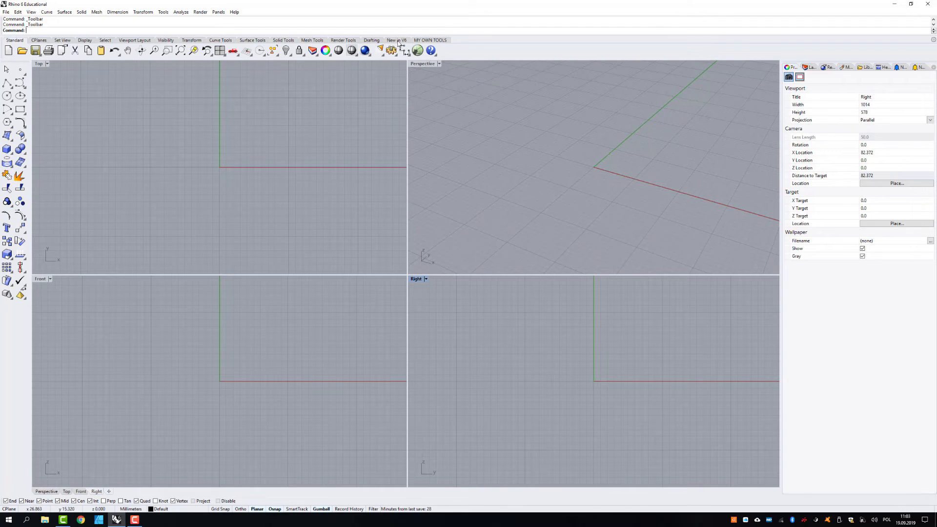
click(430, 40)
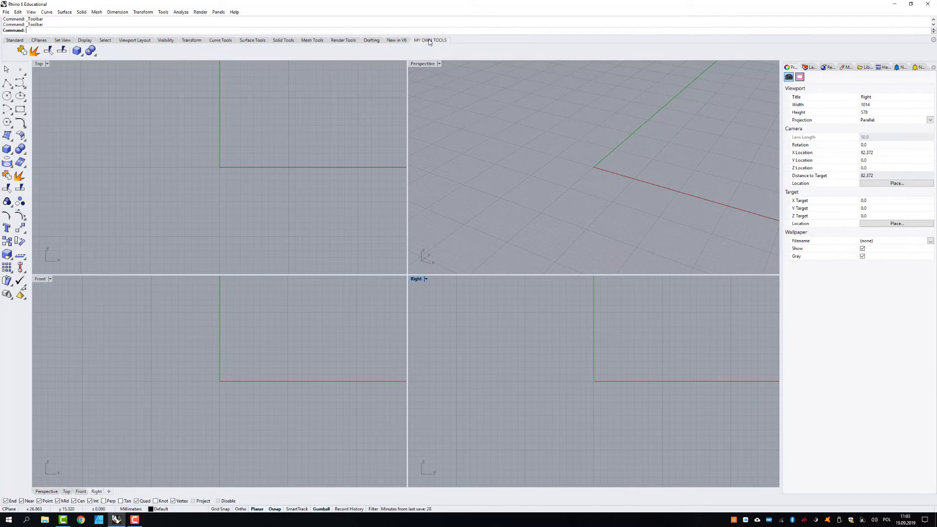
click(430, 40)
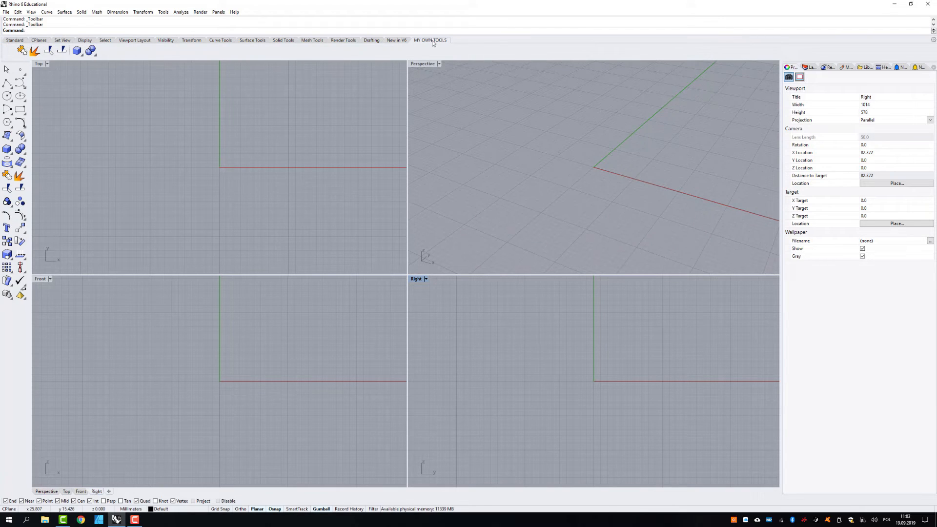
click(429, 40)
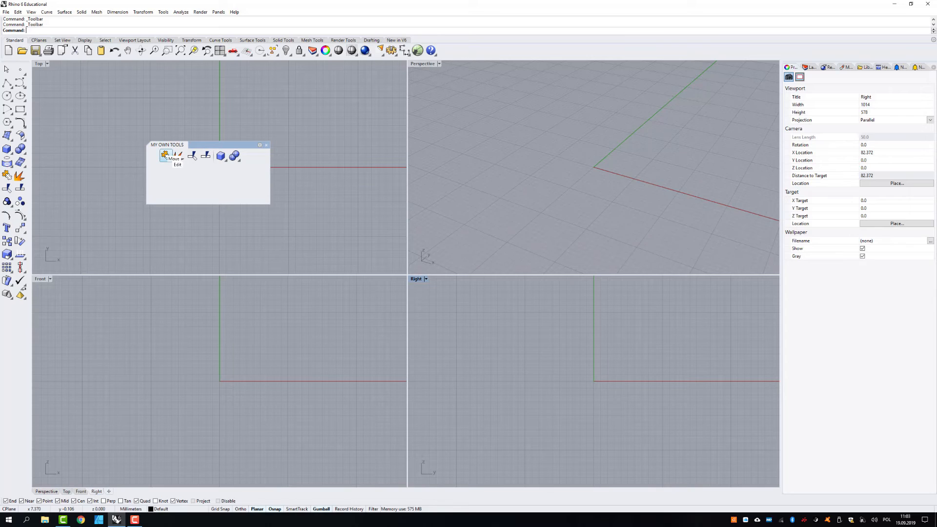
mouse_move(234, 156)
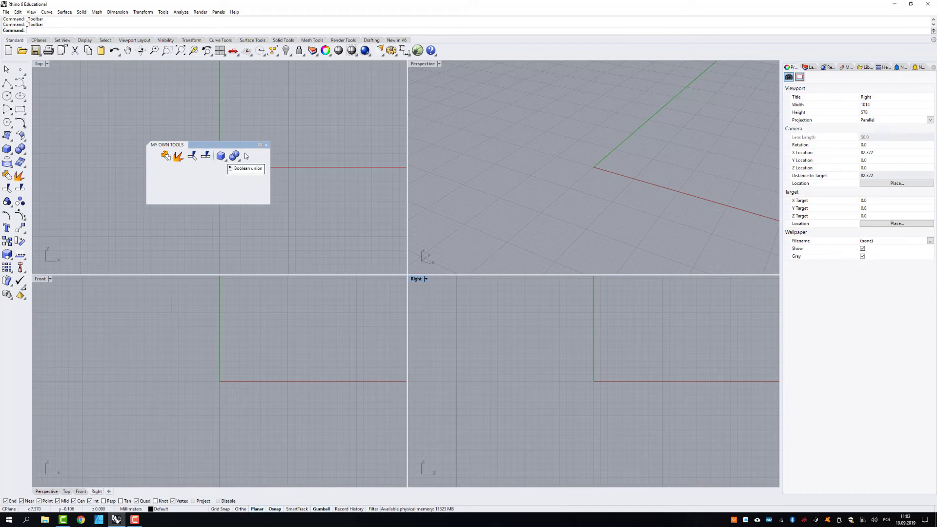
mouse_move(270, 178)
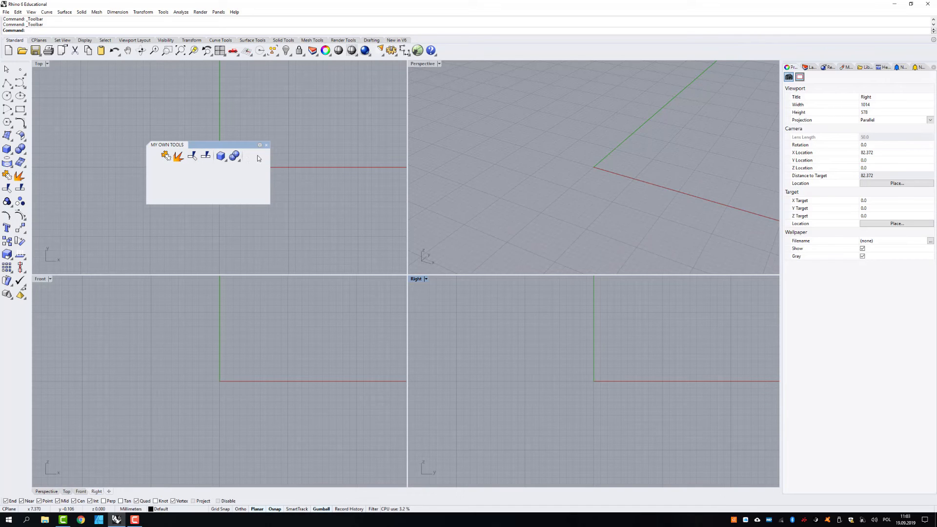
mouse_move(206, 156)
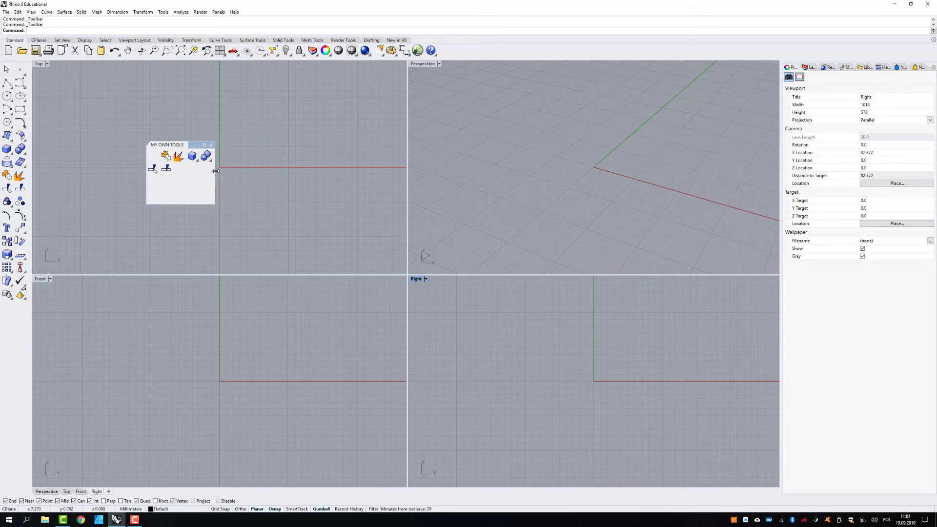
Step: Reshape MY OWN TOOLS into a single row, then close the toolbar
drag(216, 171, 287, 168)
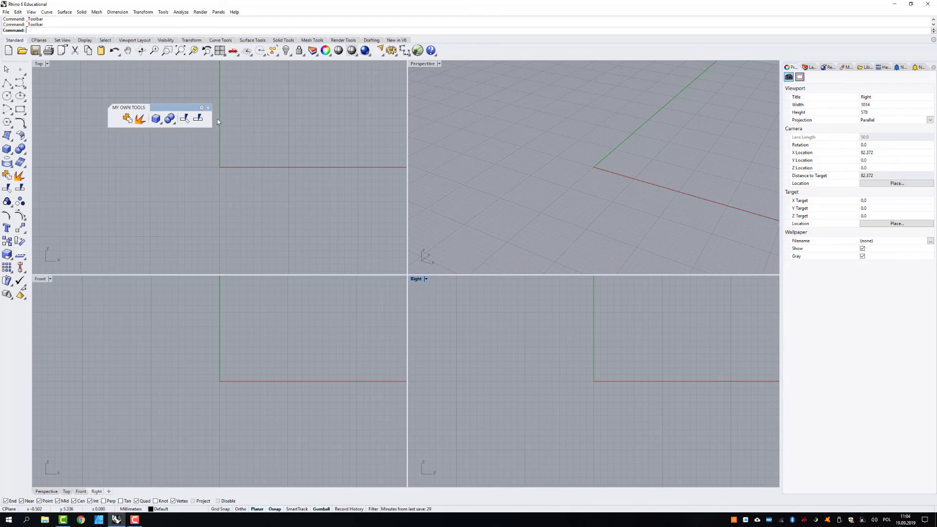
click(208, 107)
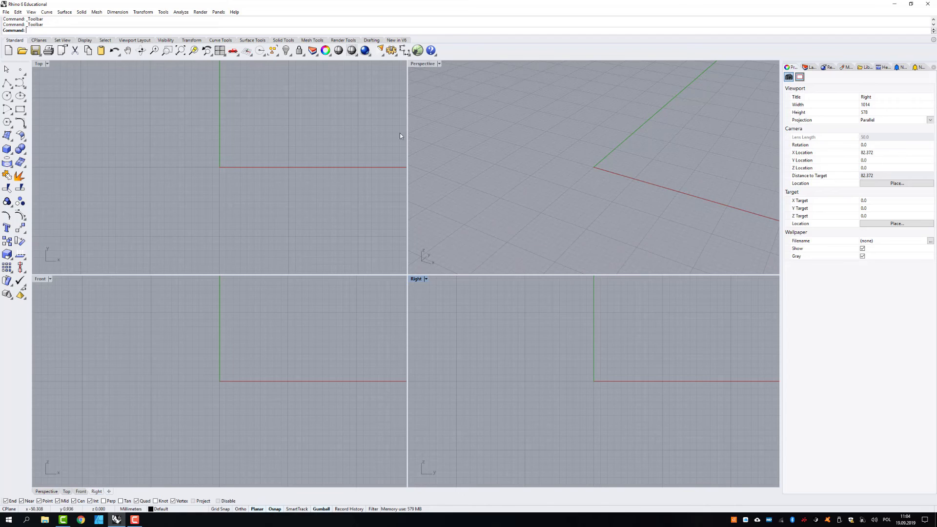
mouse_move(462, 53)
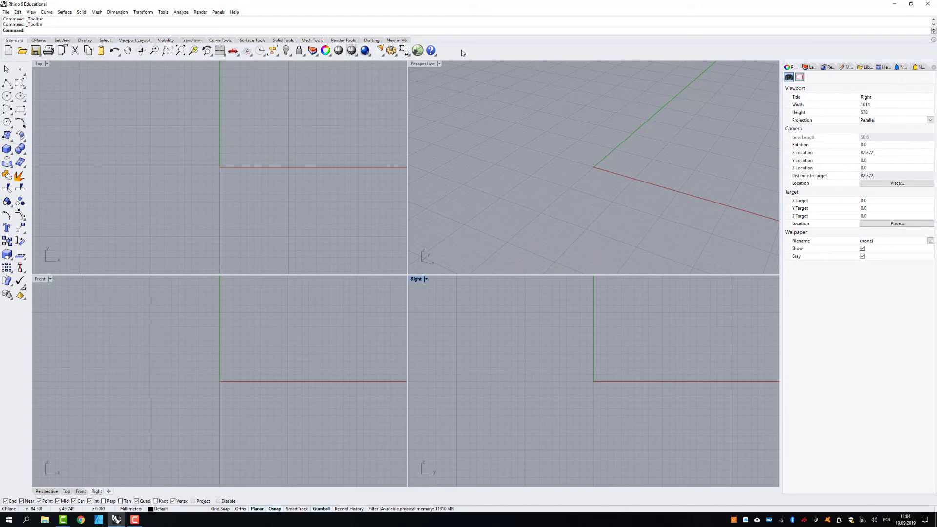
Step: Reopen MY OWN TOOLS from the Show Toolbar list so it floats again
right_click(462, 53)
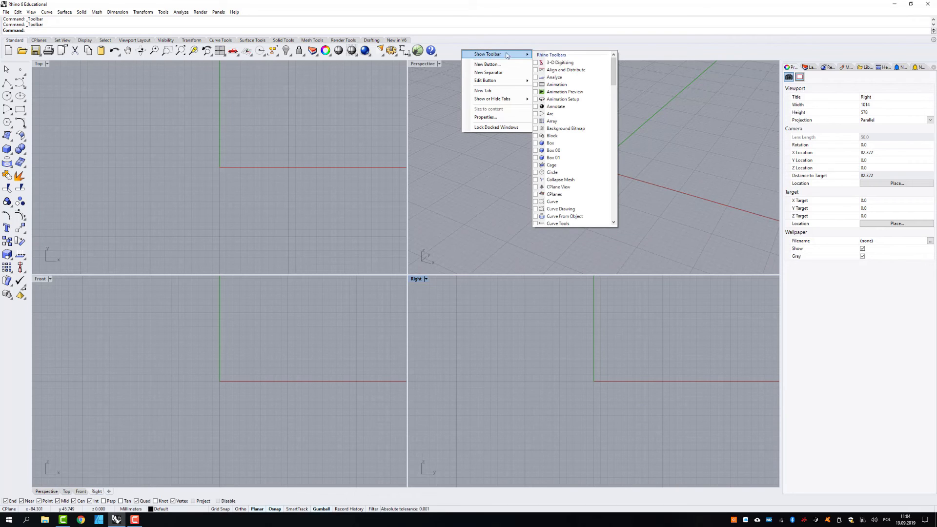
scroll(down, 3)
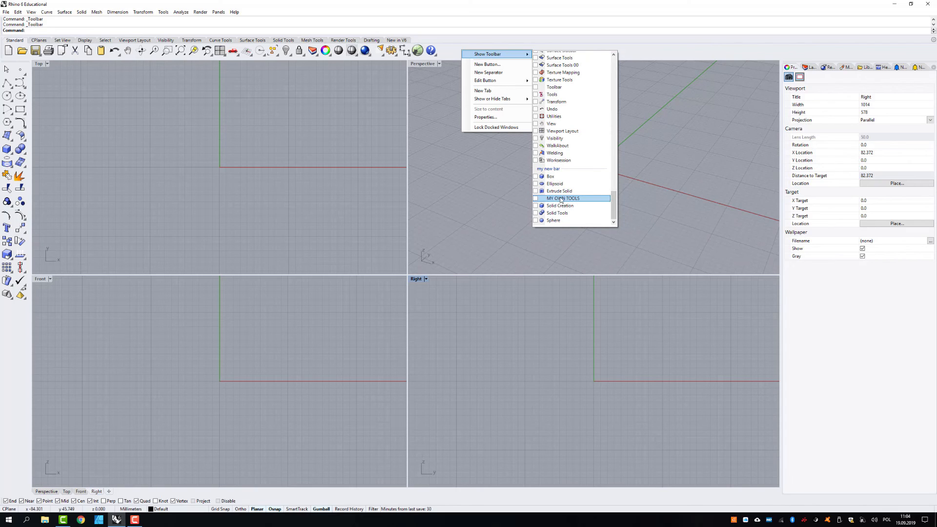
click(536, 198)
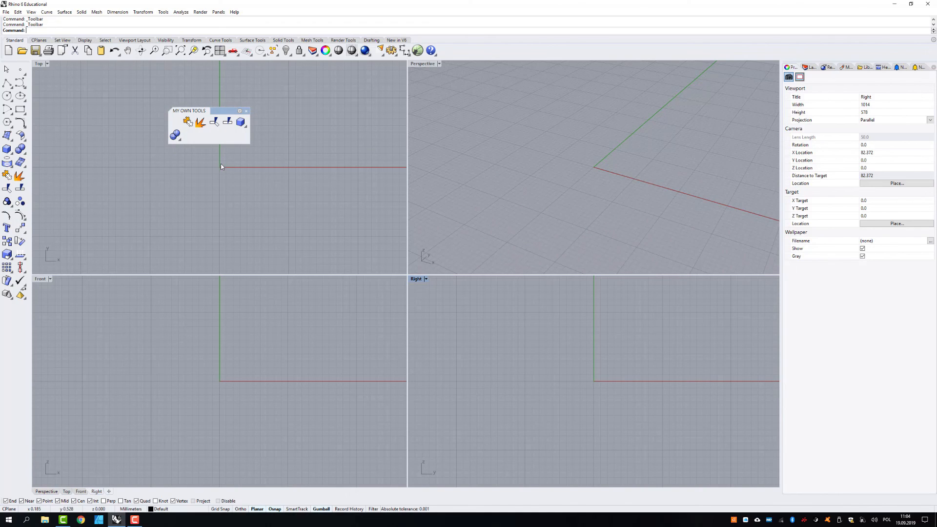
mouse_move(237, 157)
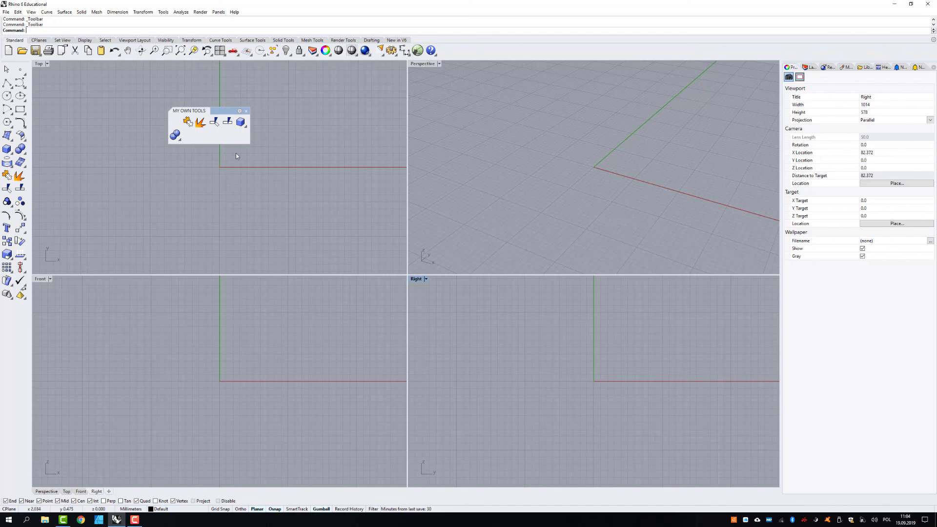
mouse_move(219, 112)
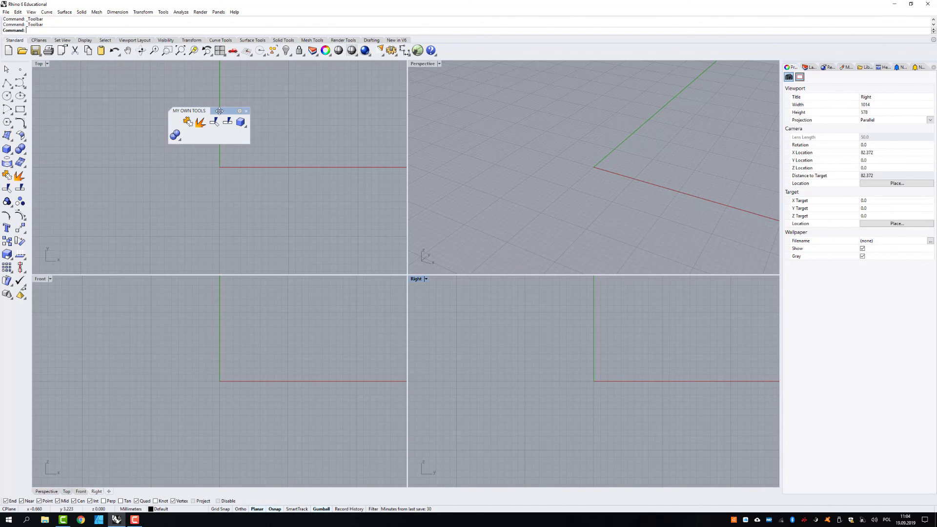